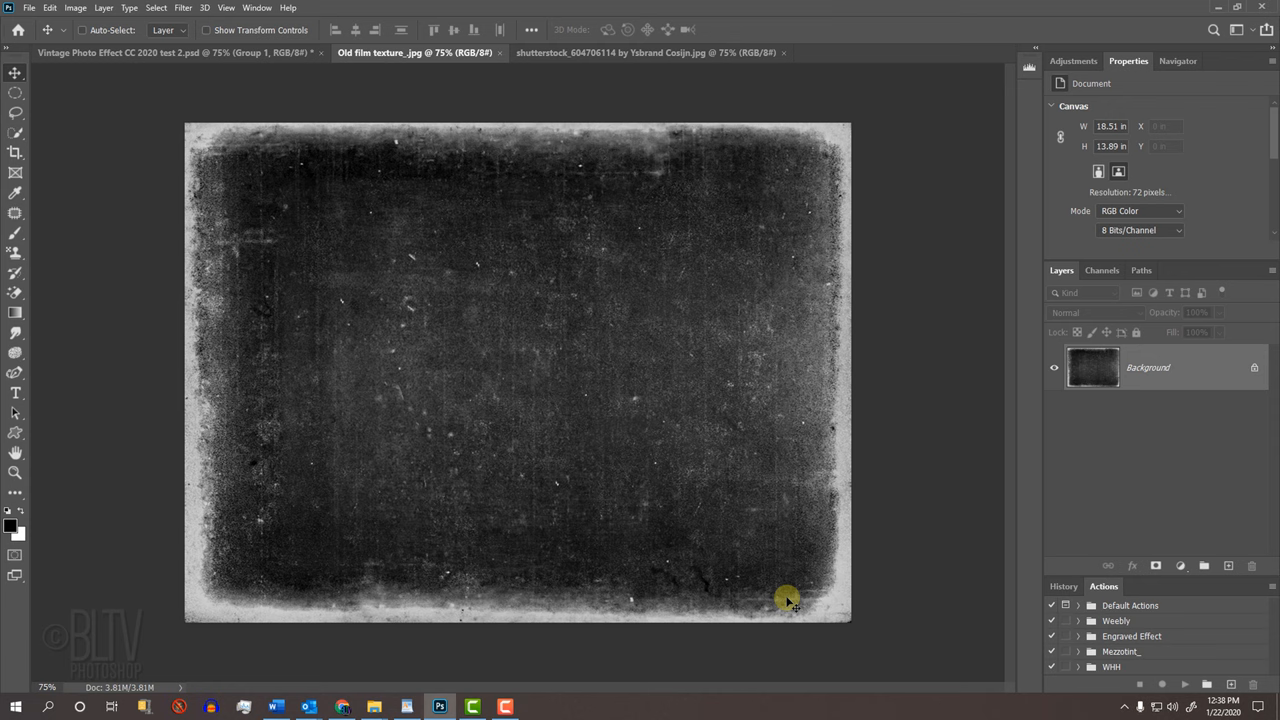
Bring the portrait photo of the man in the flat cap to the front
click(644, 52)
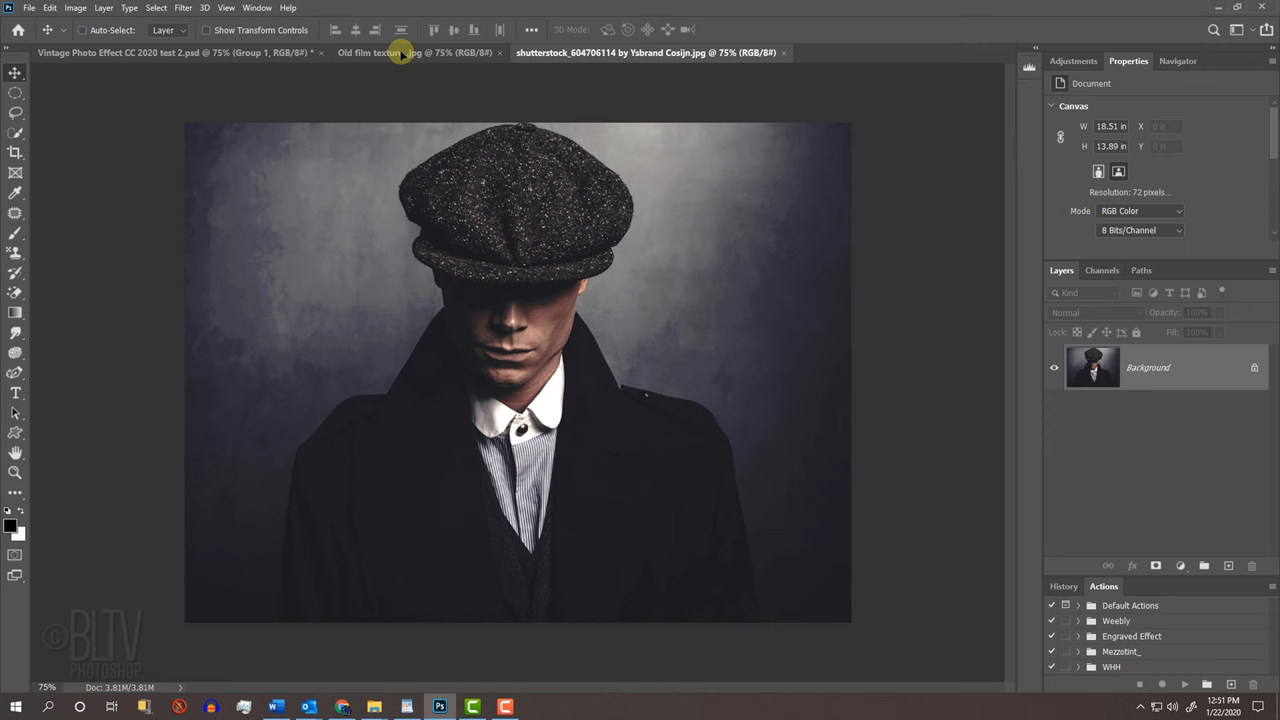
Switch to the old film texture document to receive the portrait as a new layer
click(390, 52)
text(100)
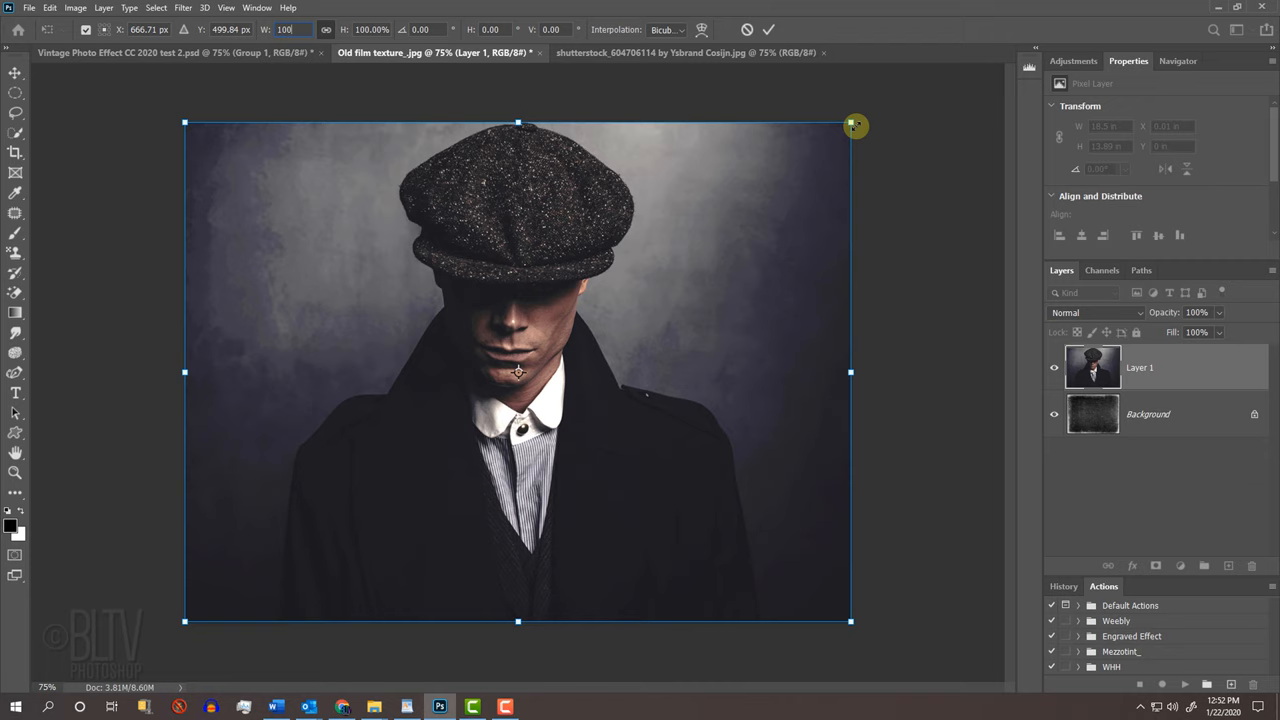
mouse_move(804, 160)
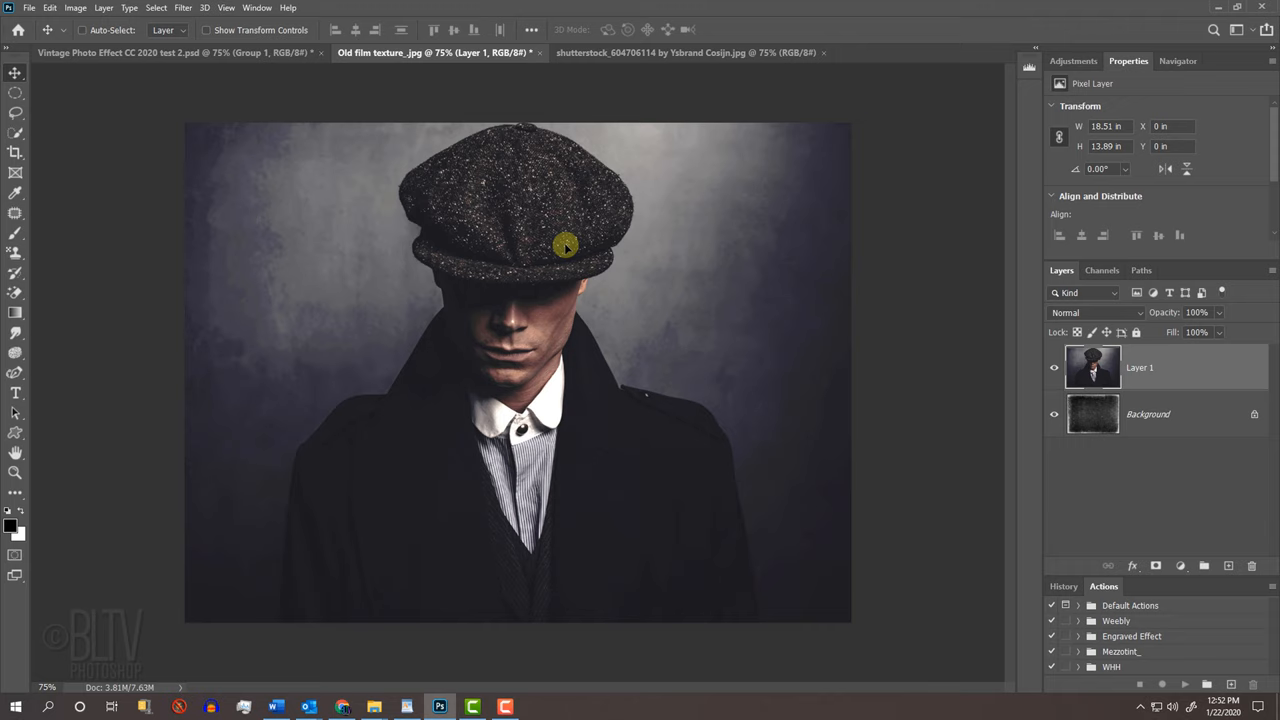
key(ctrl+a)
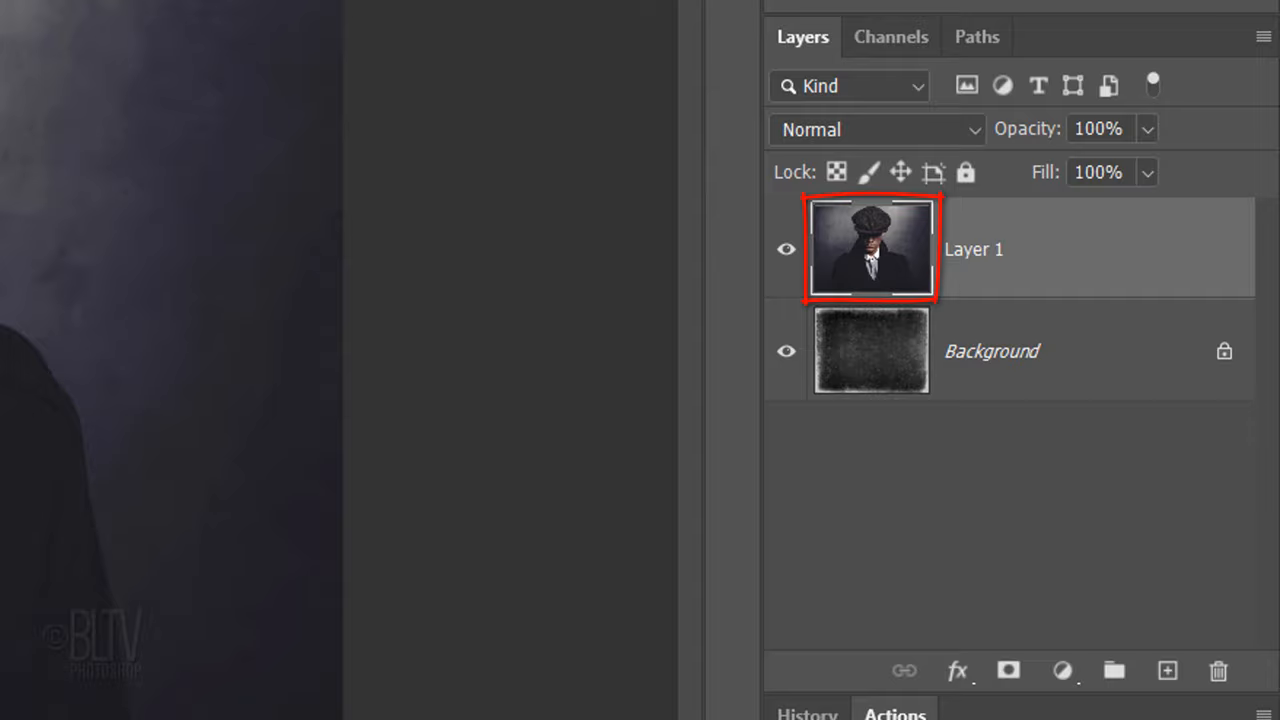
Preview Gaussian Blur on the portrait, then duplicate Layer 1 as Layer 1 copy
click(436, 18)
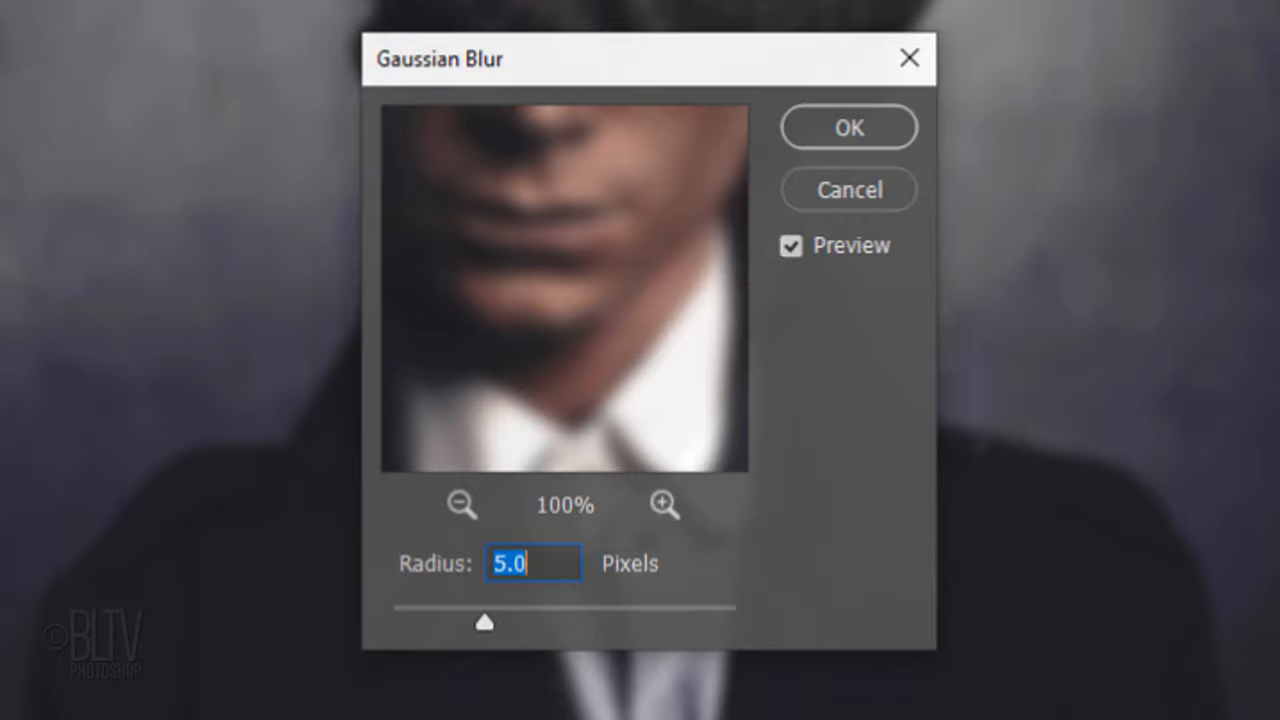
click(848, 128)
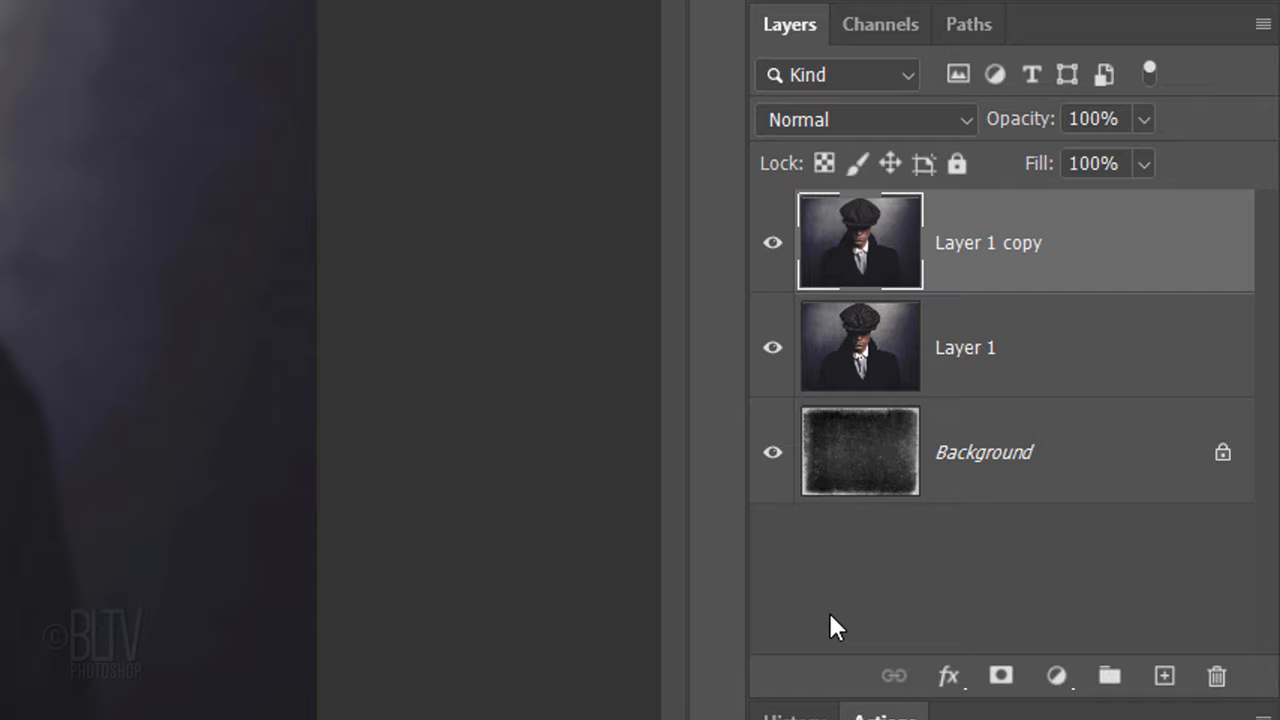
Delete the original Layer 1, leaving Layer 1 copy to become a smart object
click(276, 82)
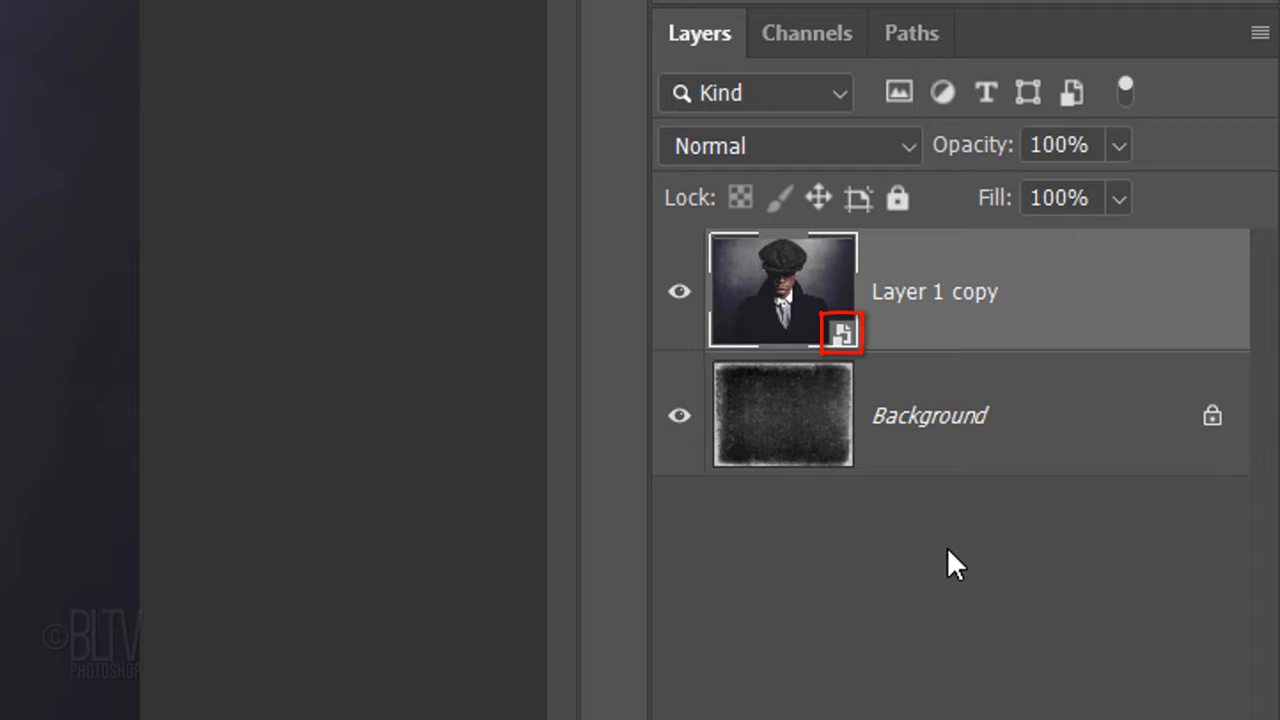
Start the Camera Raw Filter on the portrait smart object from the Filter menu
click(376, 28)
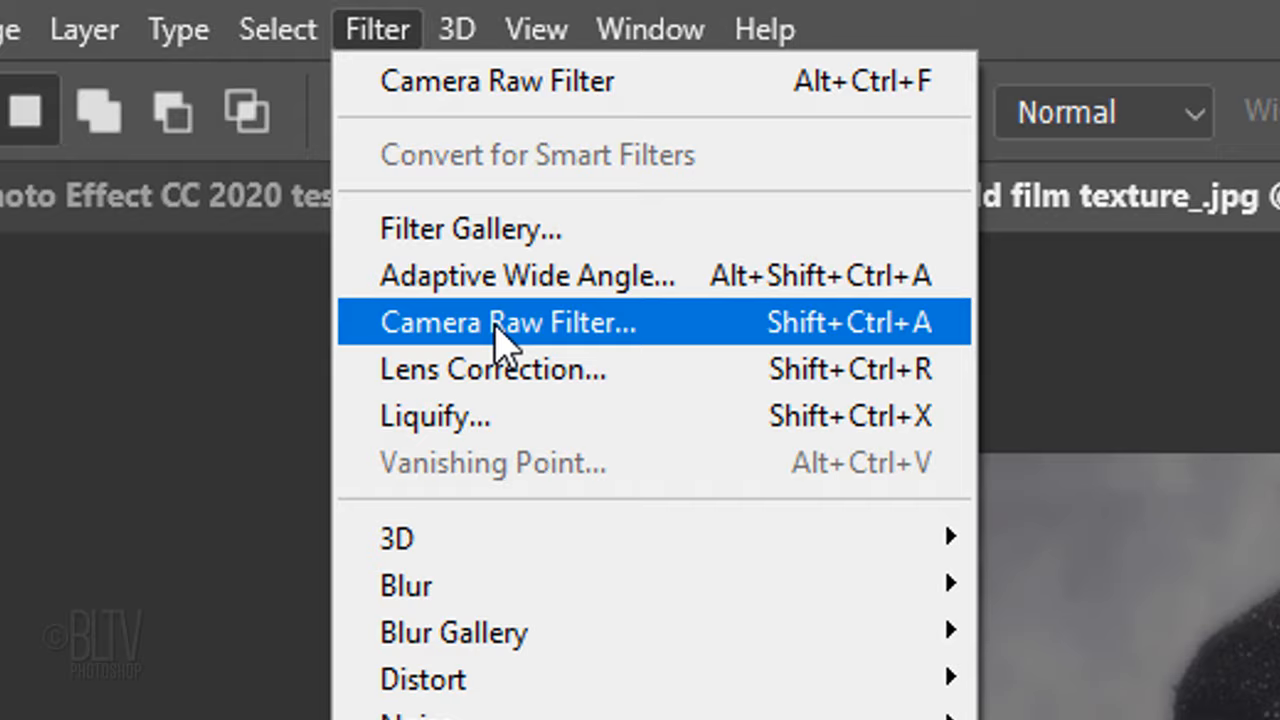
click(506, 322)
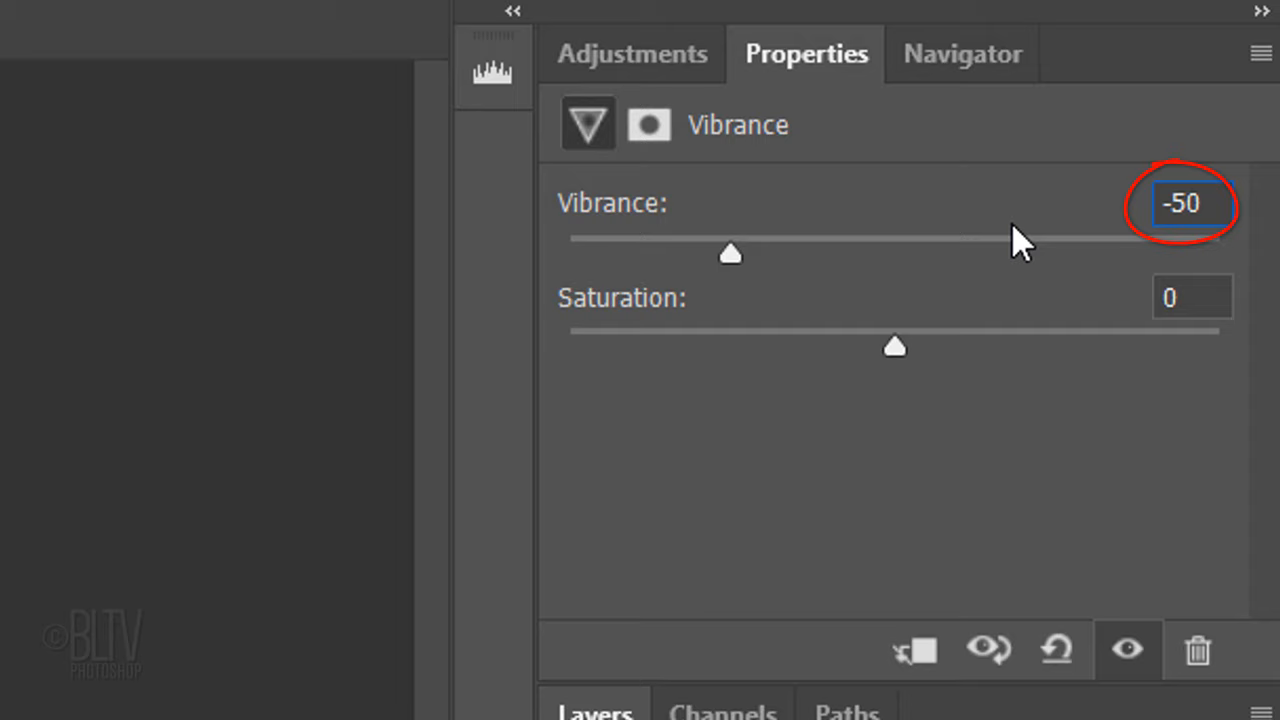
Return to the Adjustments panel after setting Vibrance to -50
click(632, 52)
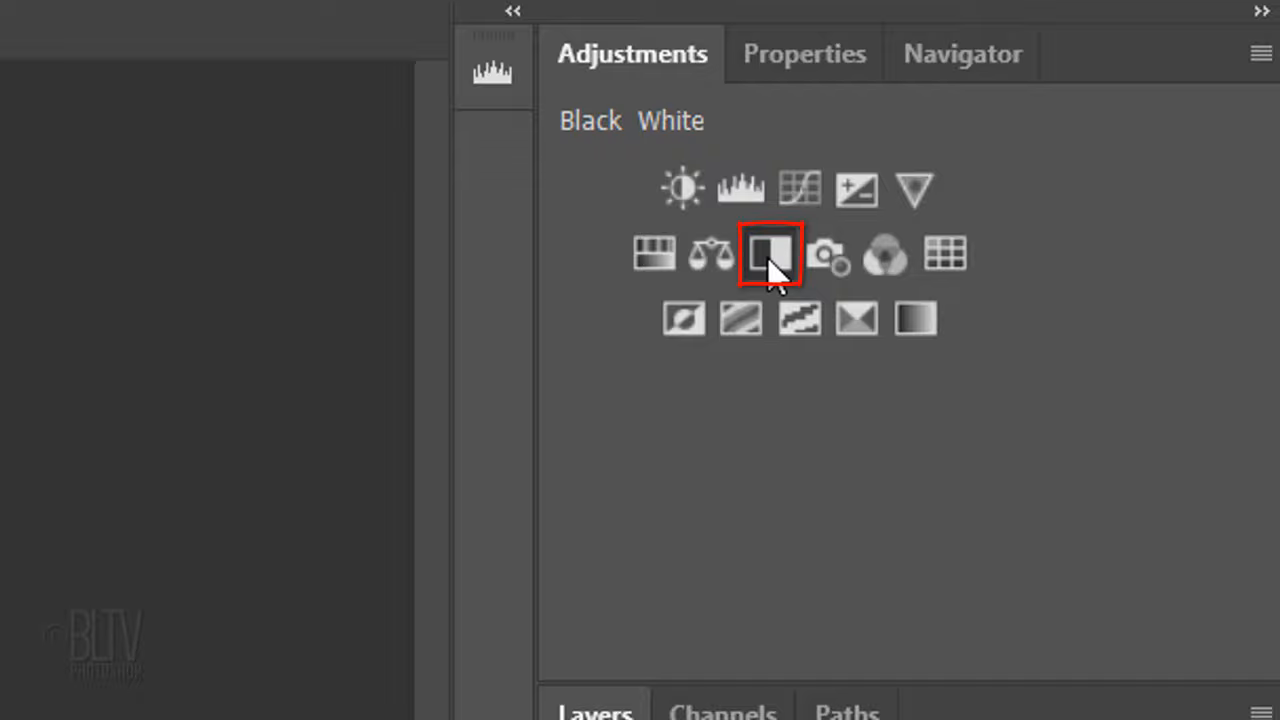
Add a Black & White adjustment layer and choose its blend mode
click(770, 252)
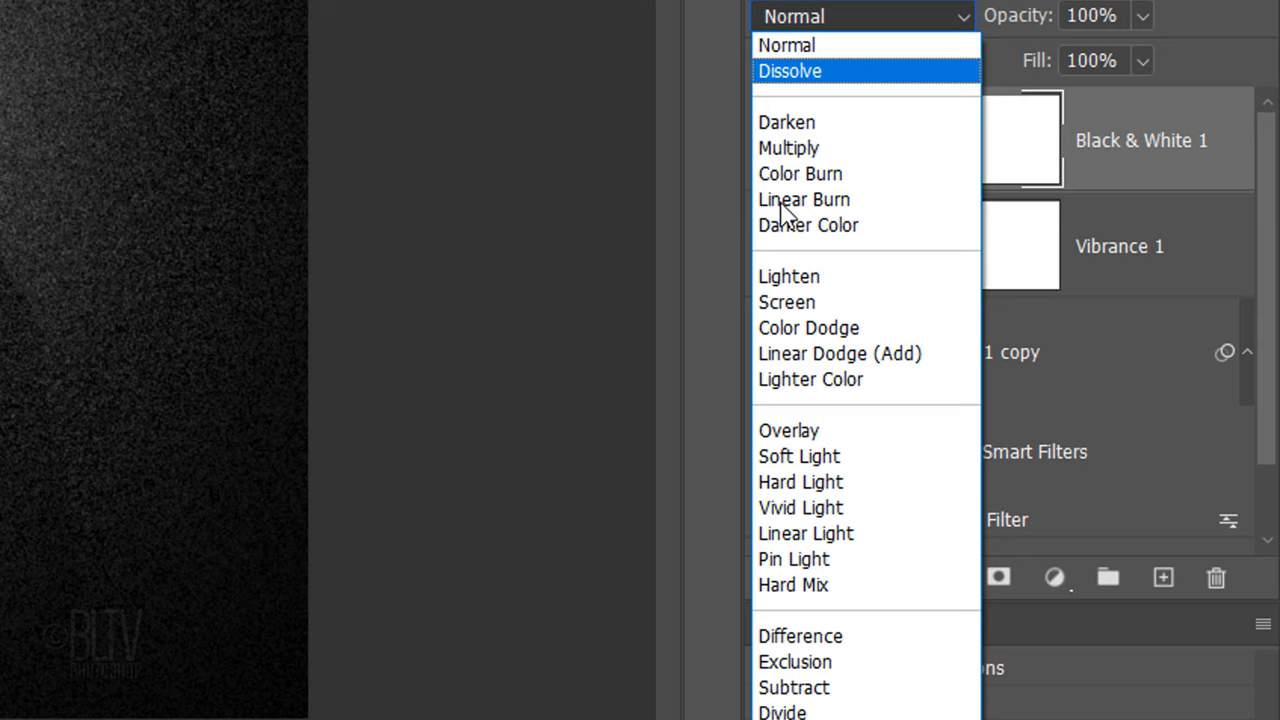
click(800, 636)
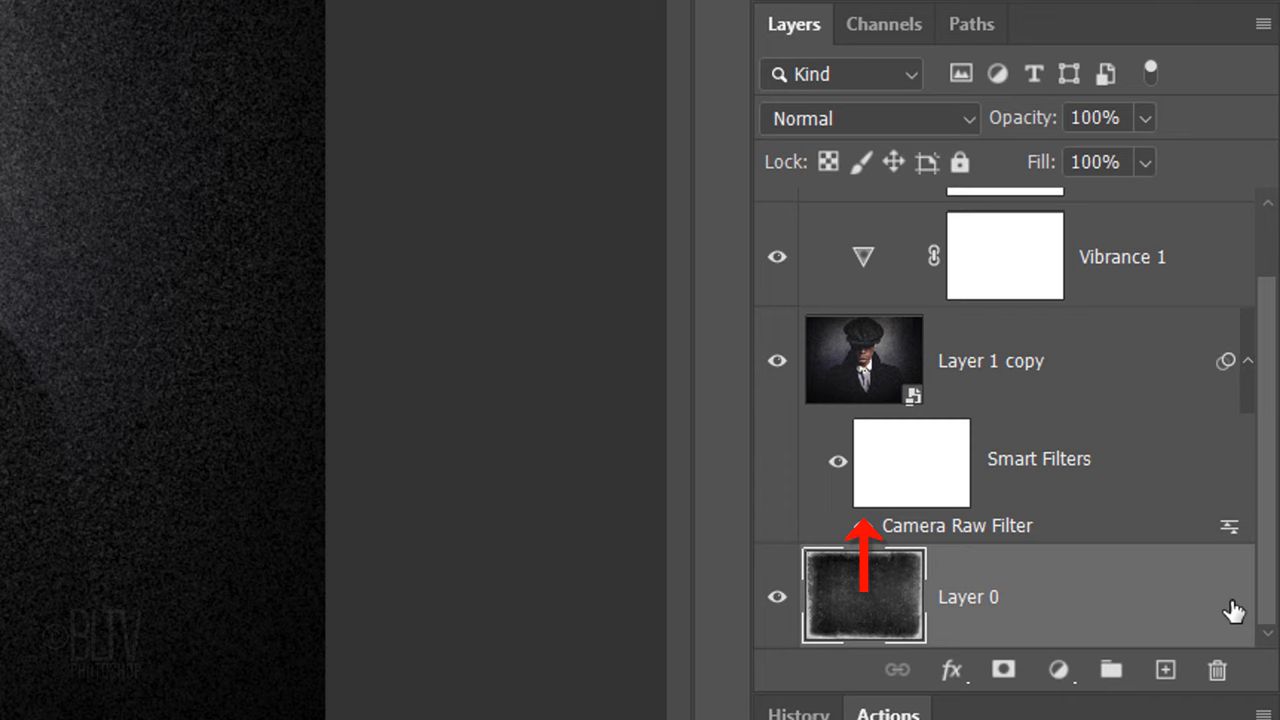
Move film-texture Layer 0 to the top and blend it with Lighten
key(ctrl+])
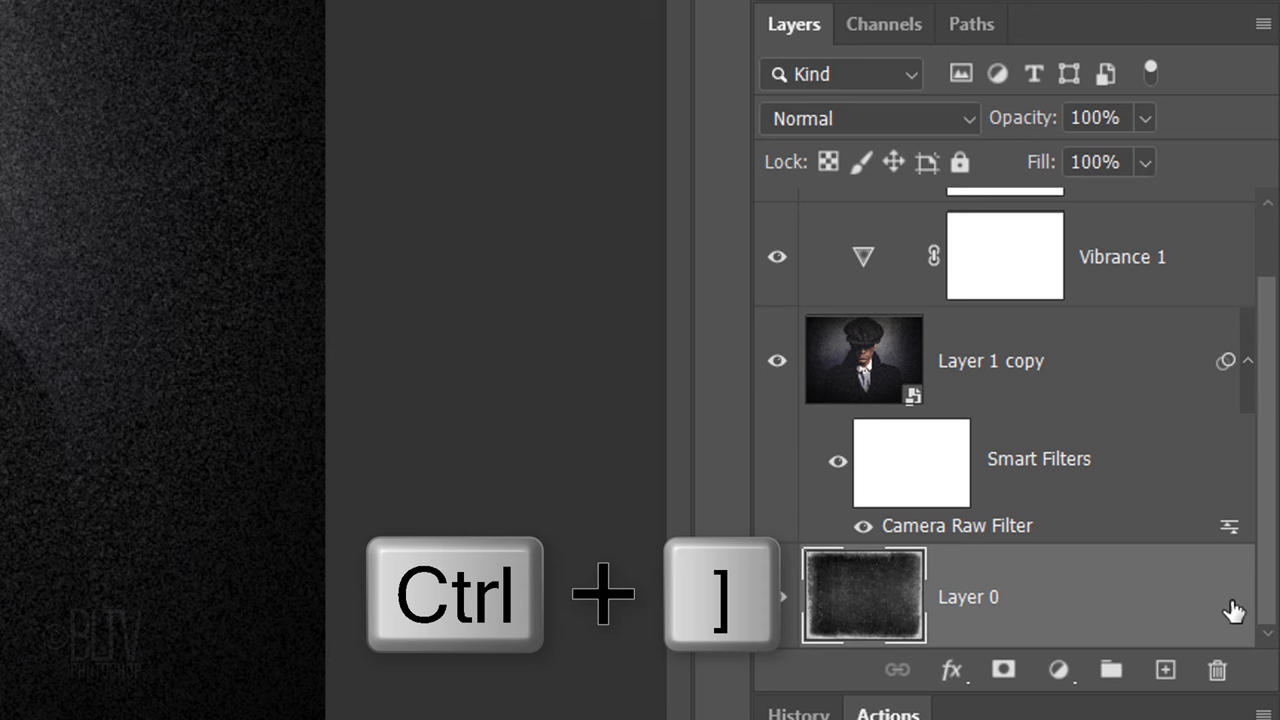
click(868, 118)
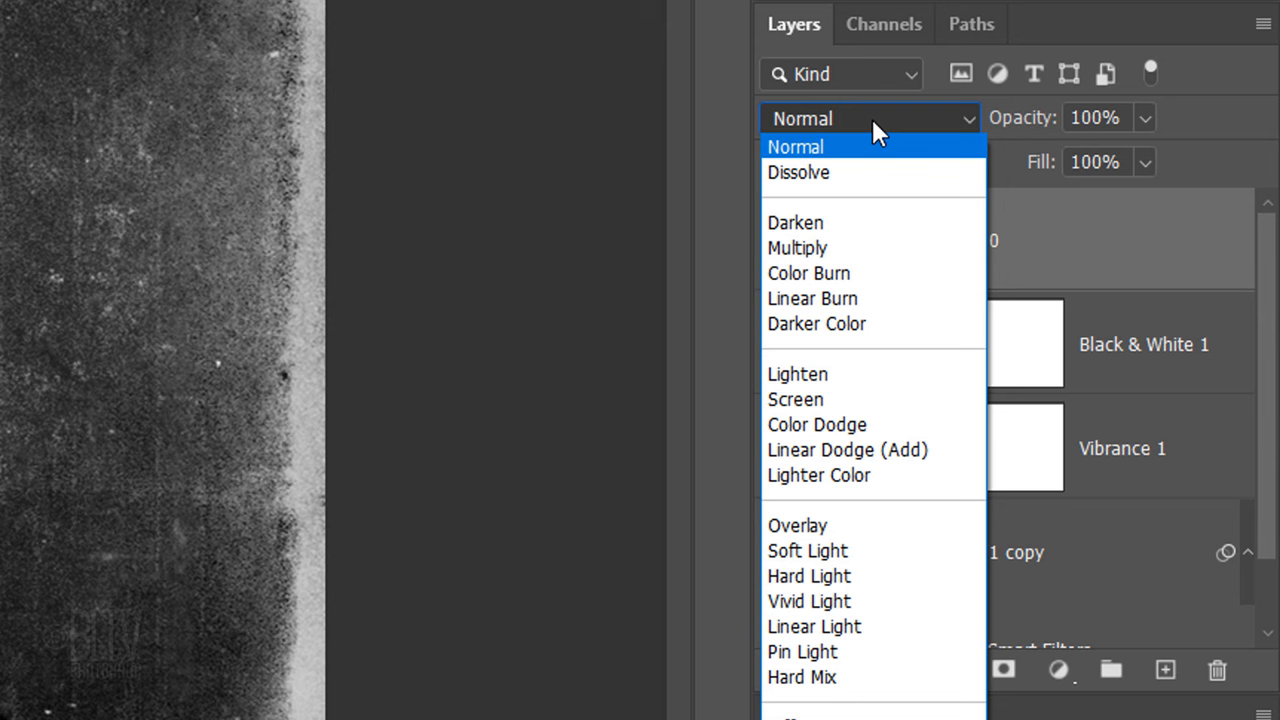
click(796, 374)
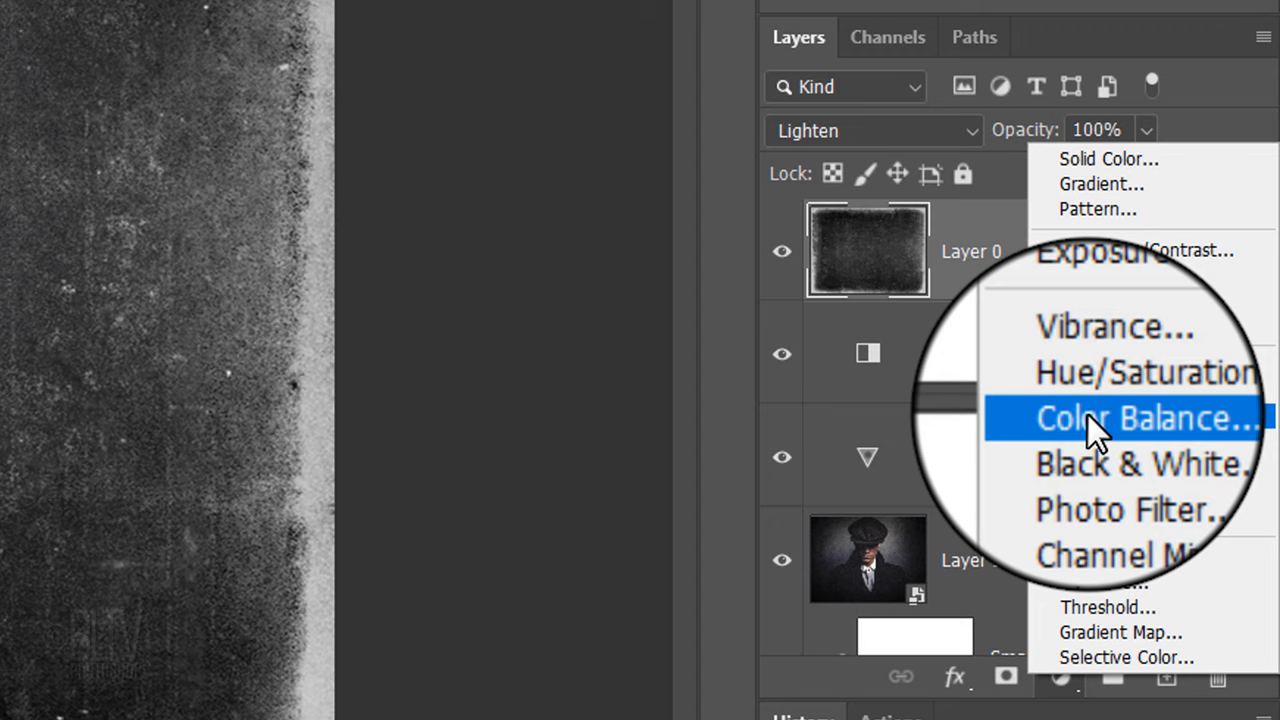
Add a Color Balance adjustment layer for the midtone red shift
click(1148, 418)
text(2)
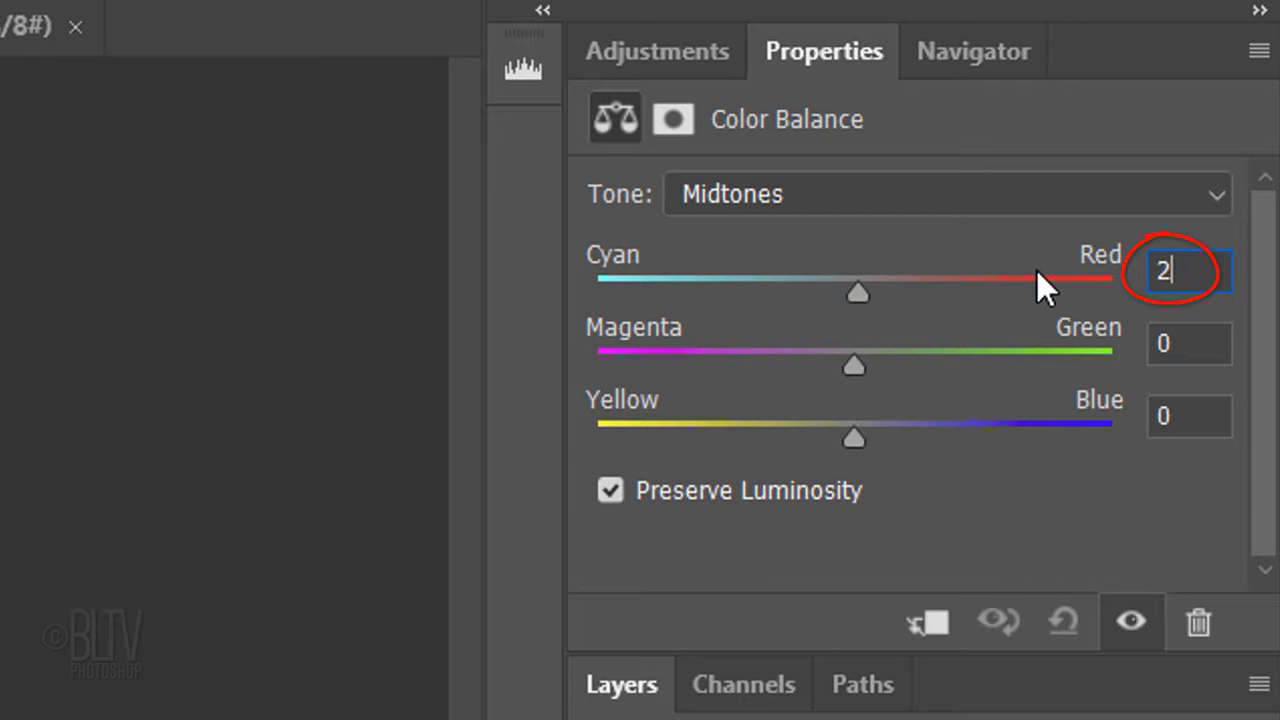